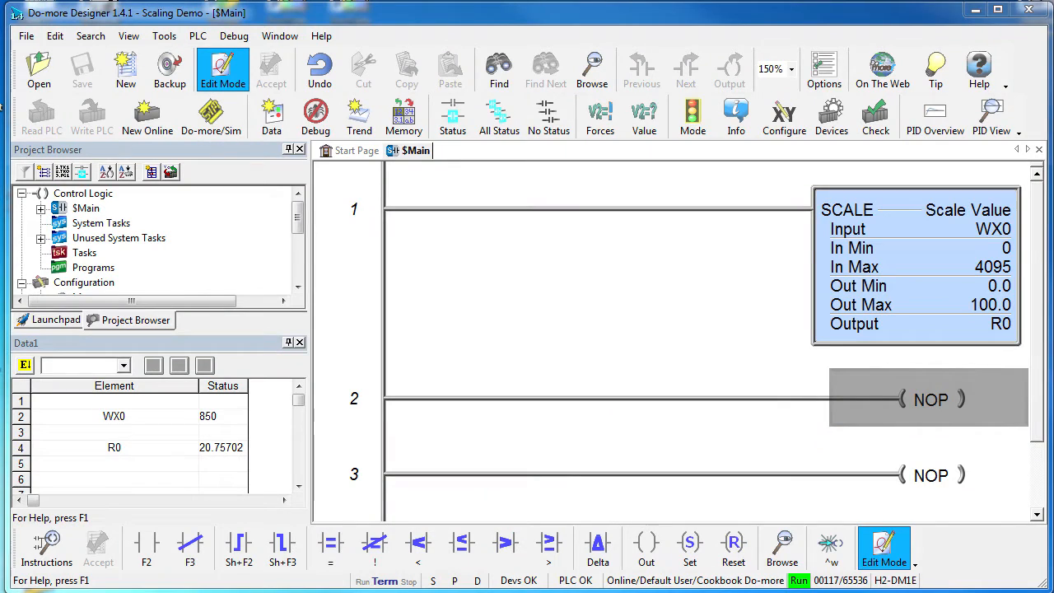
Add the Fluid_Level_Raw tag on station 172.31.51.51 at address WX0.
click(918, 229)
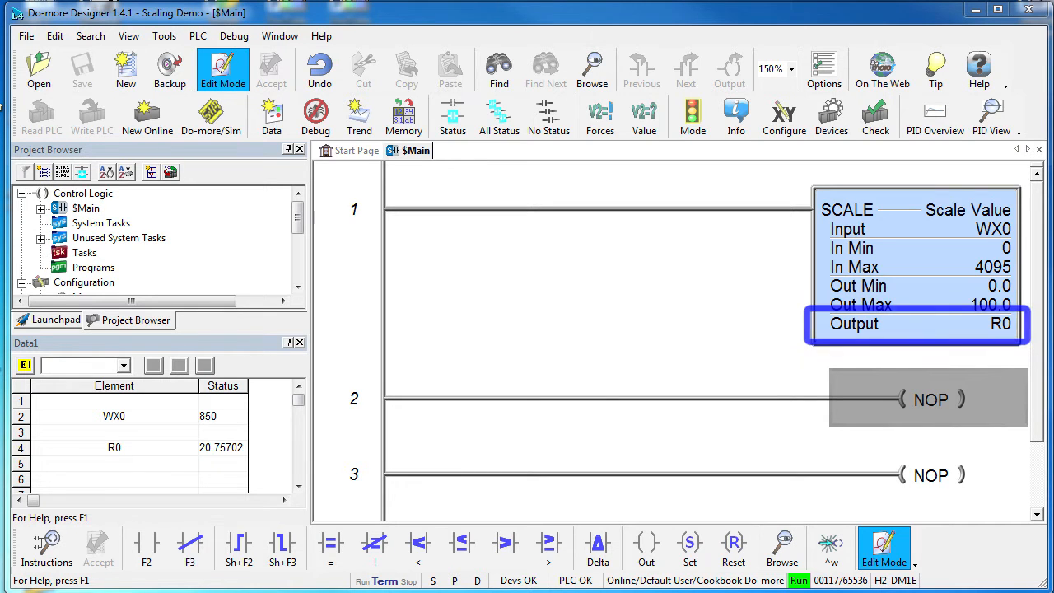
click(452, 117)
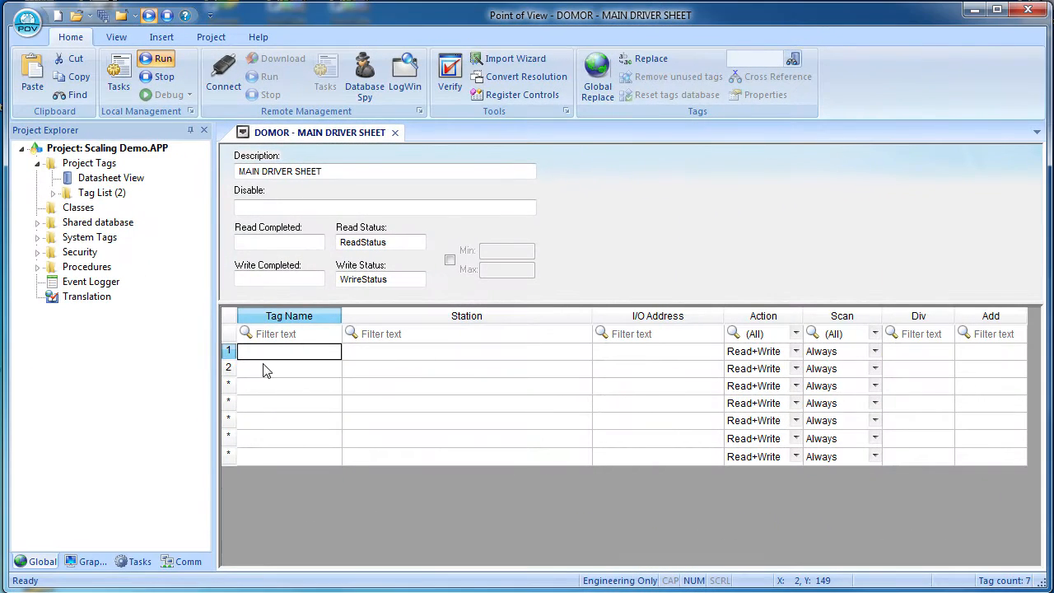
text(Fluid)
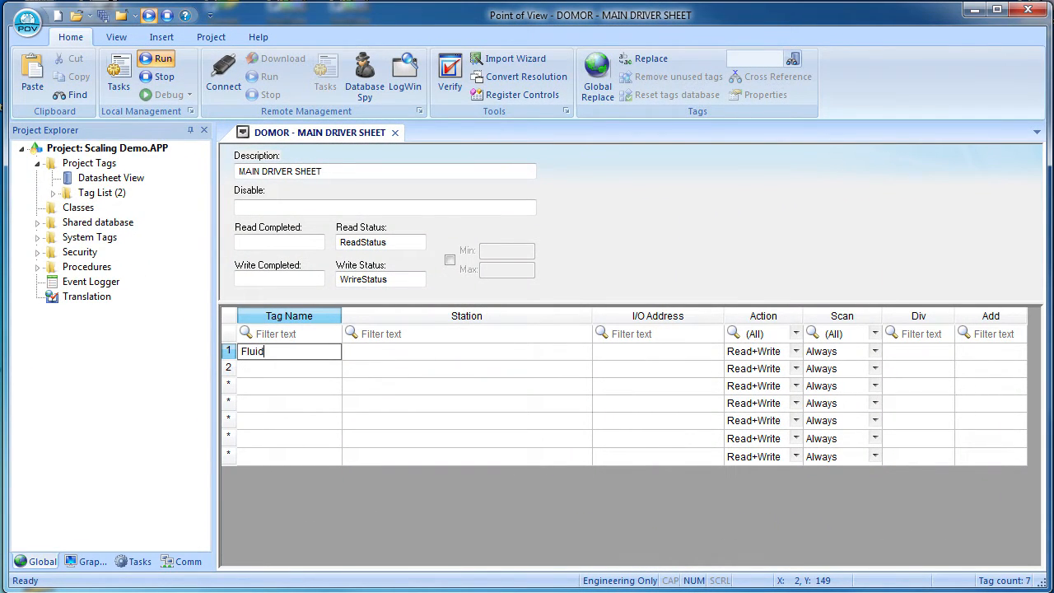
text(_Level_Raw)
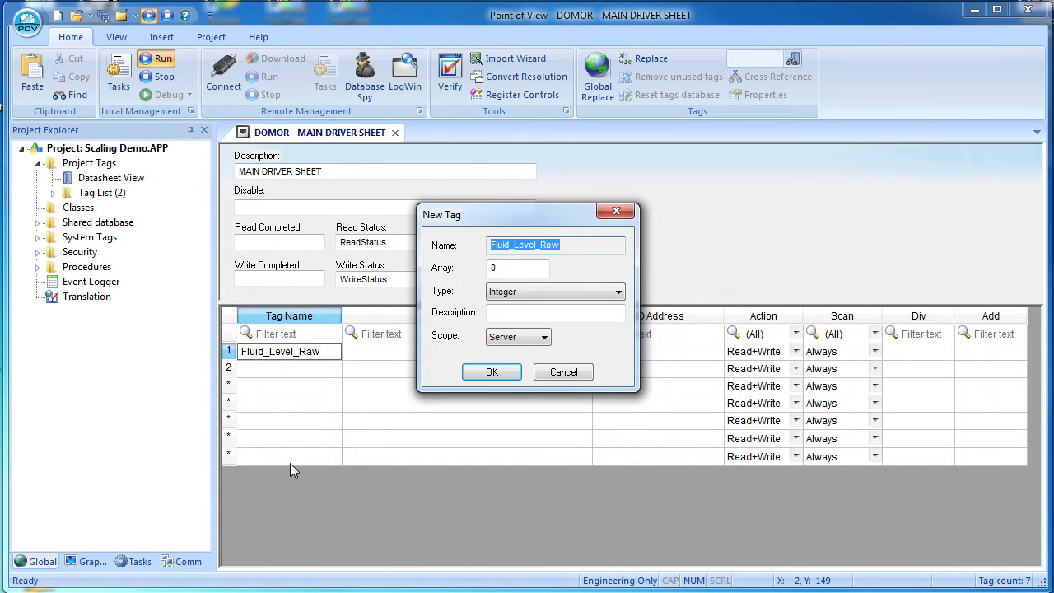
click(492, 371)
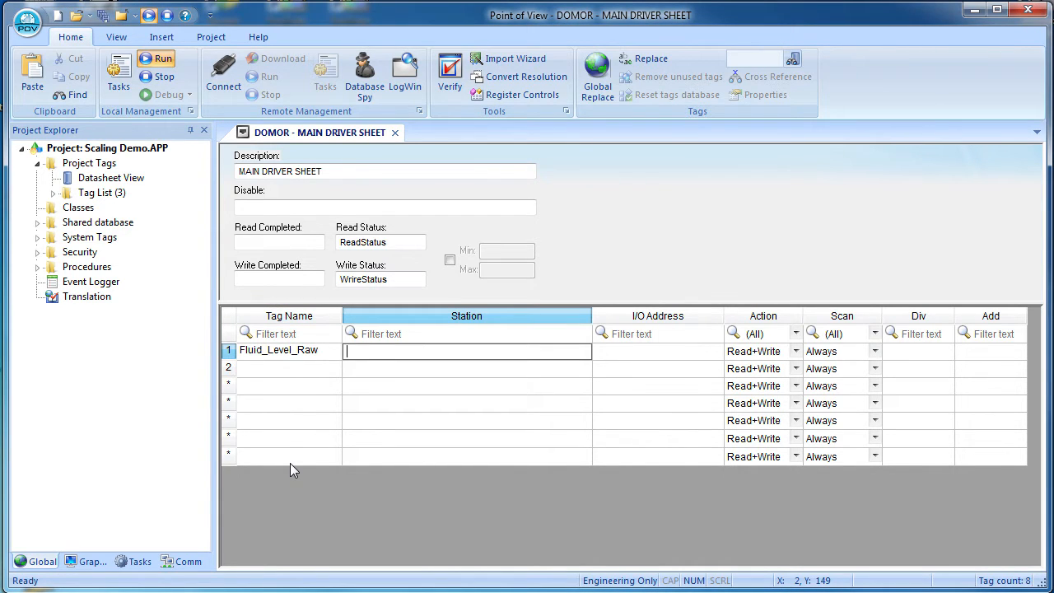
text(172.31.51.51)
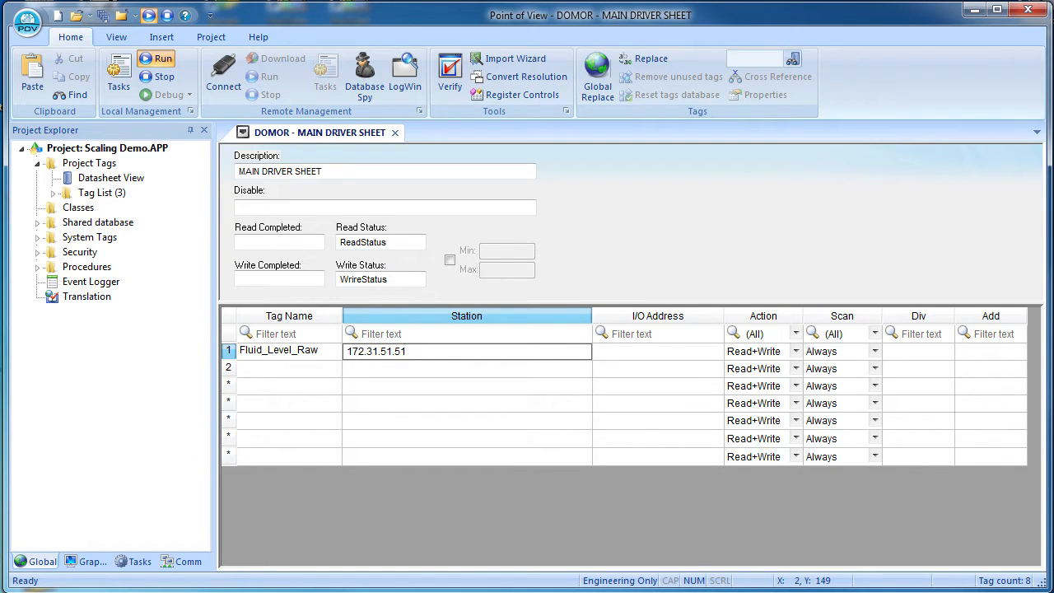
click(657, 350)
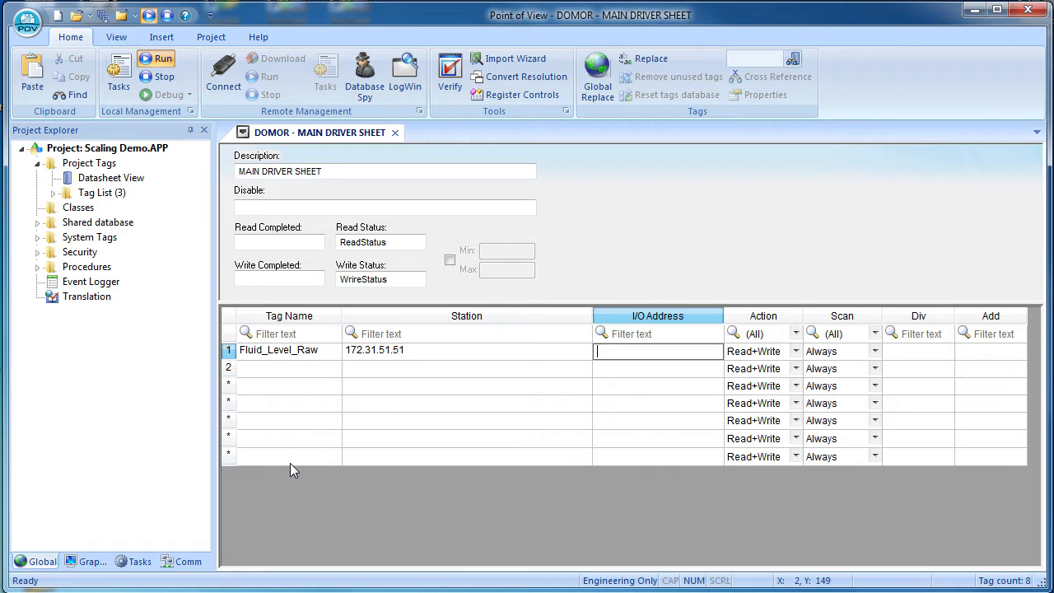
text(WX0)
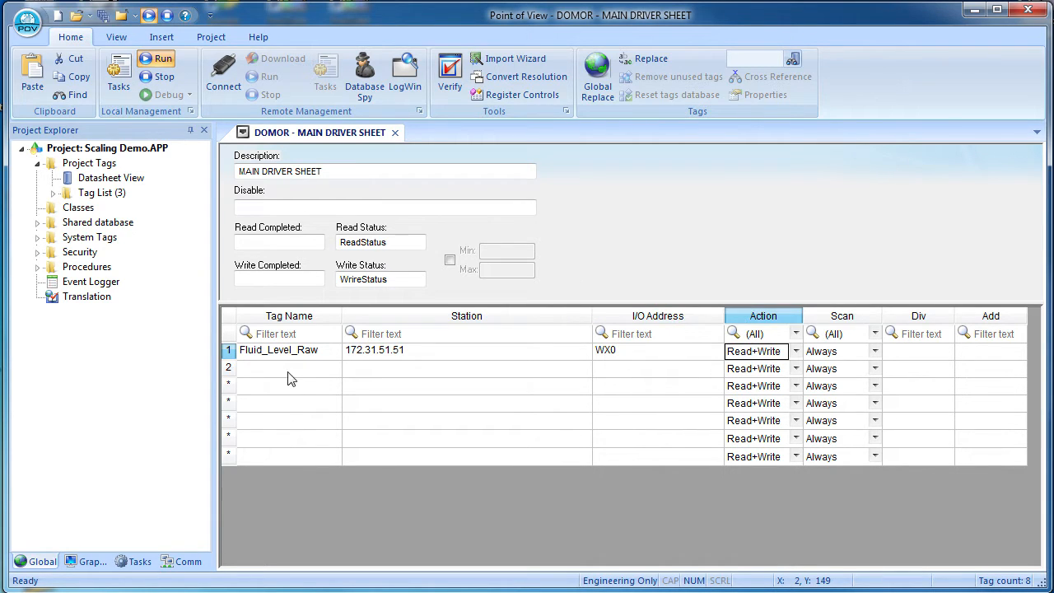
Add the Fluid_Level_in tag with address R0.
text(Fluid_Level_)
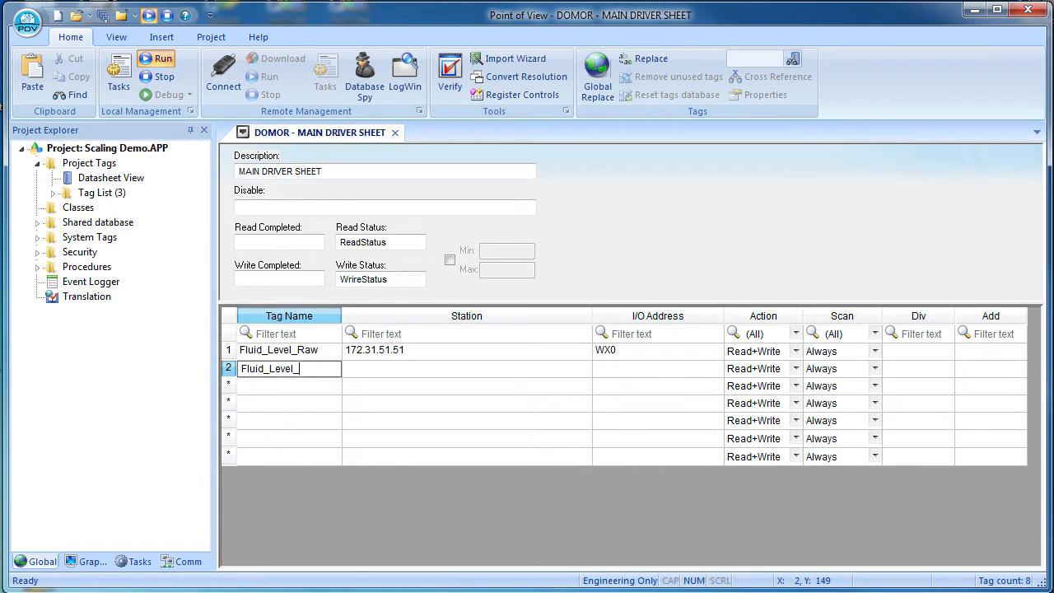
click(618, 291)
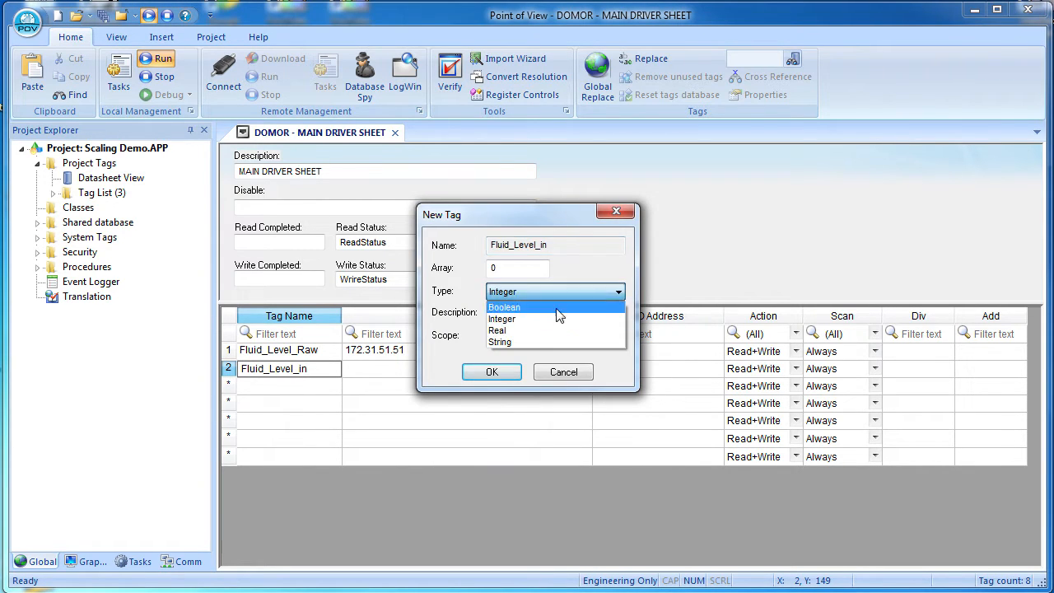
click(492, 371)
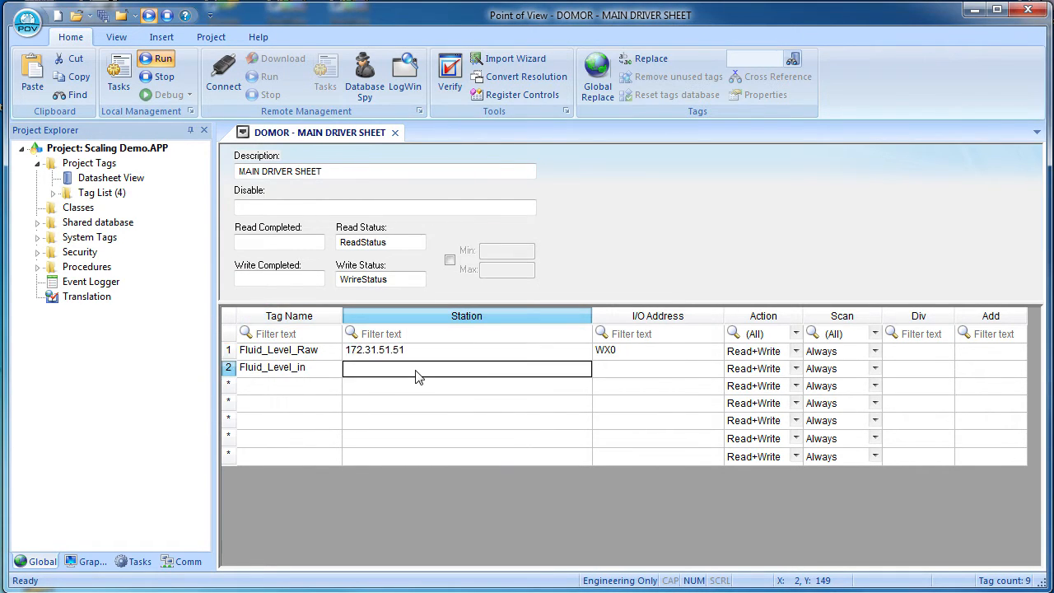
text(R0)
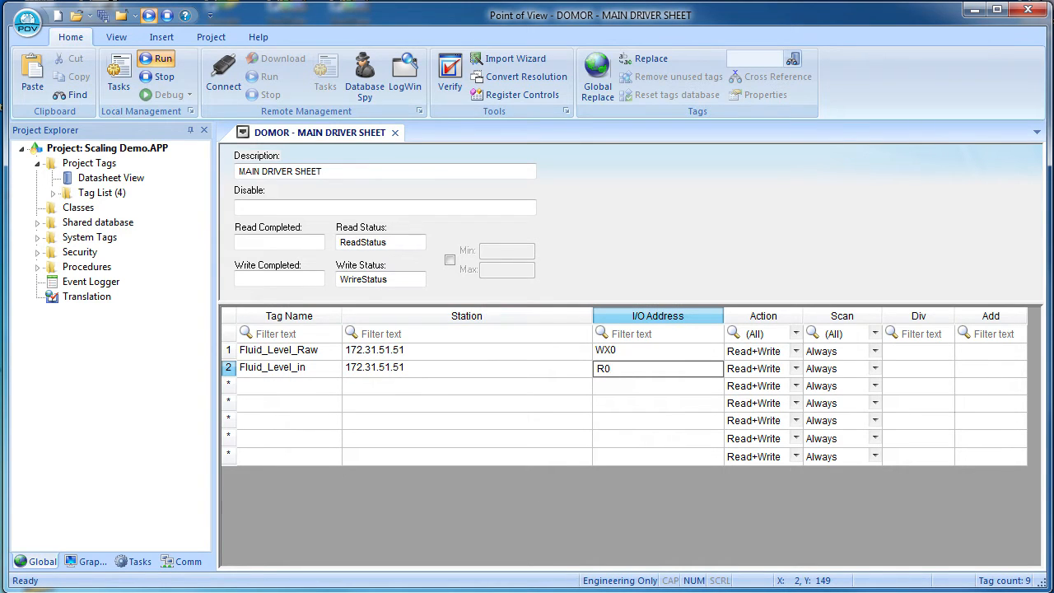
Add Fluid_Level_cm as a Real tag at address R0.
click(288, 386)
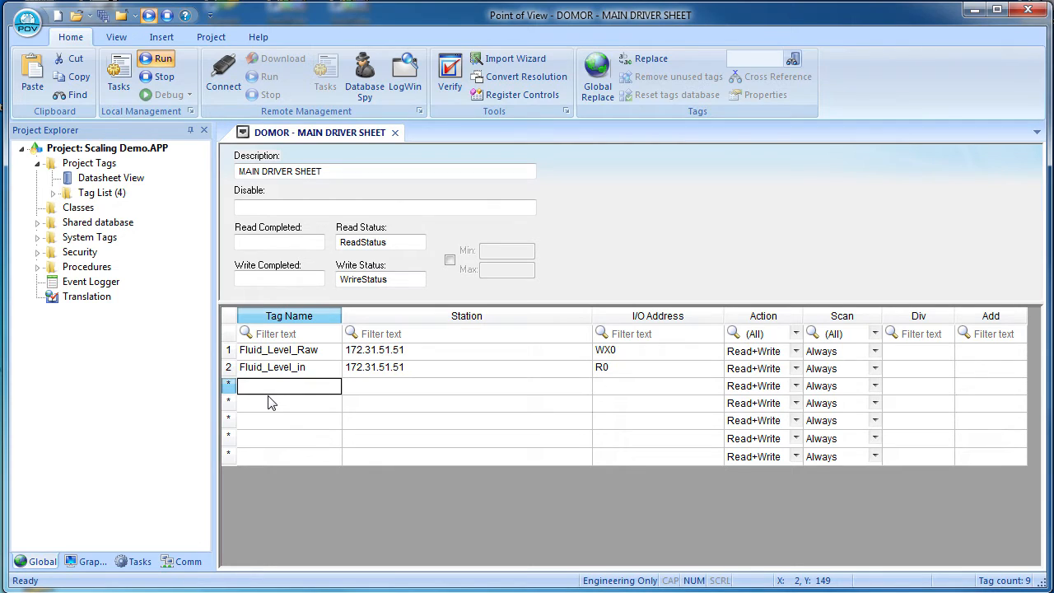
text(Fluid_Level_cm)
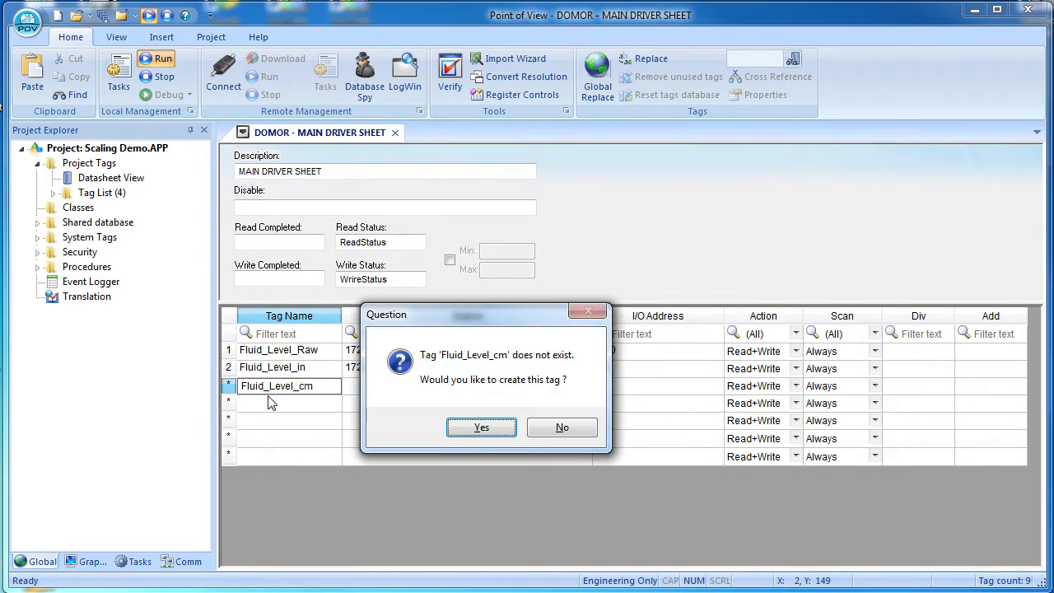
click(481, 427)
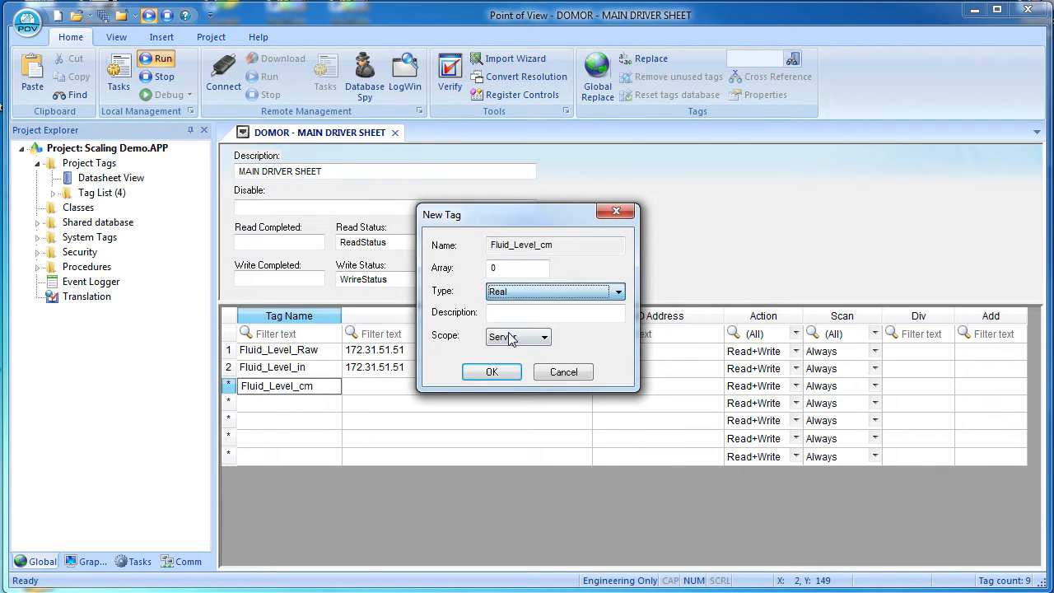
click(492, 371)
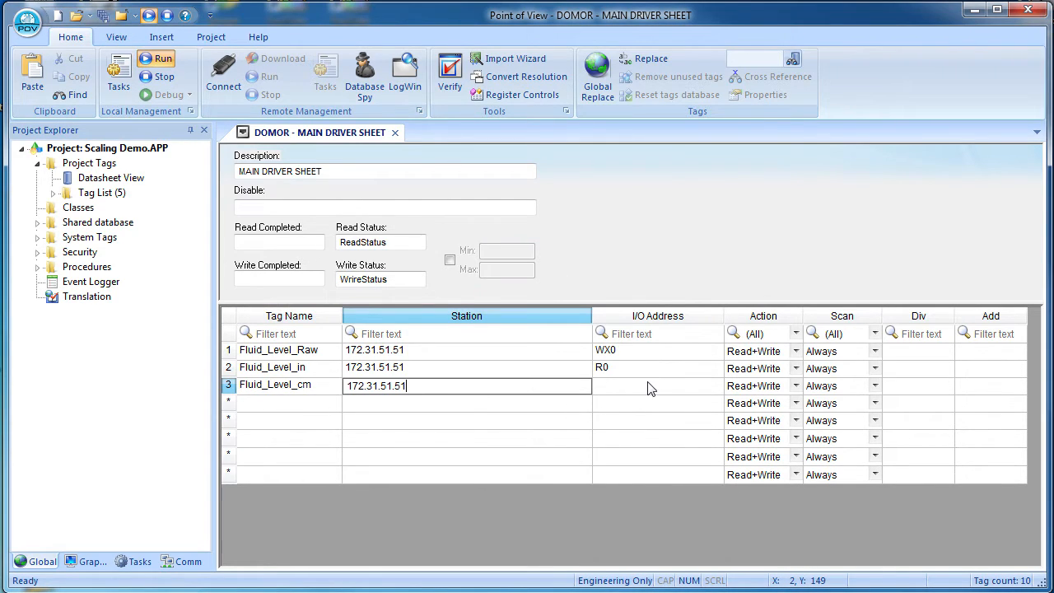
click(657, 386)
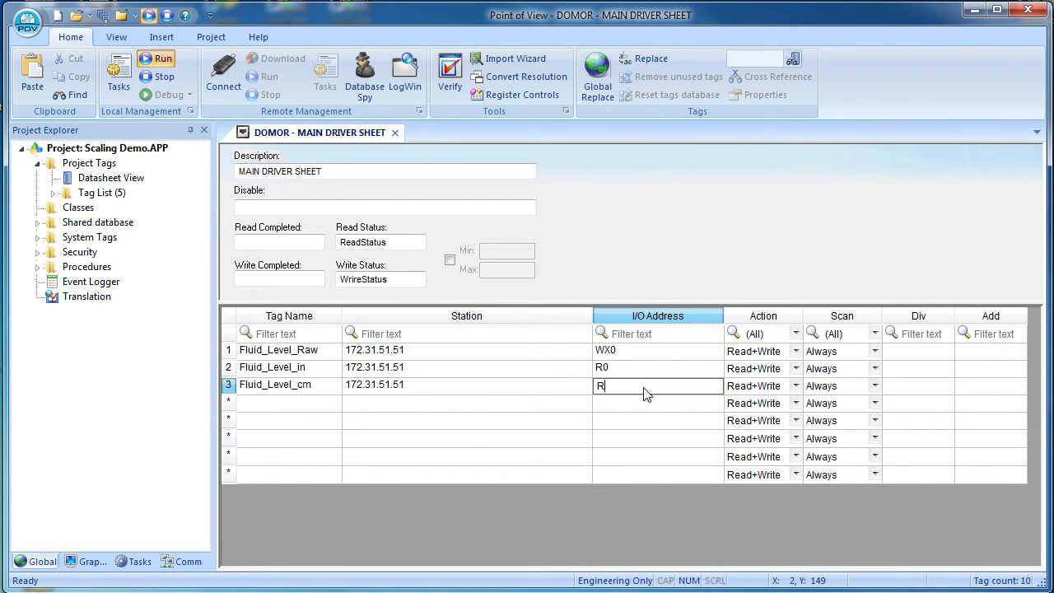
text(0)
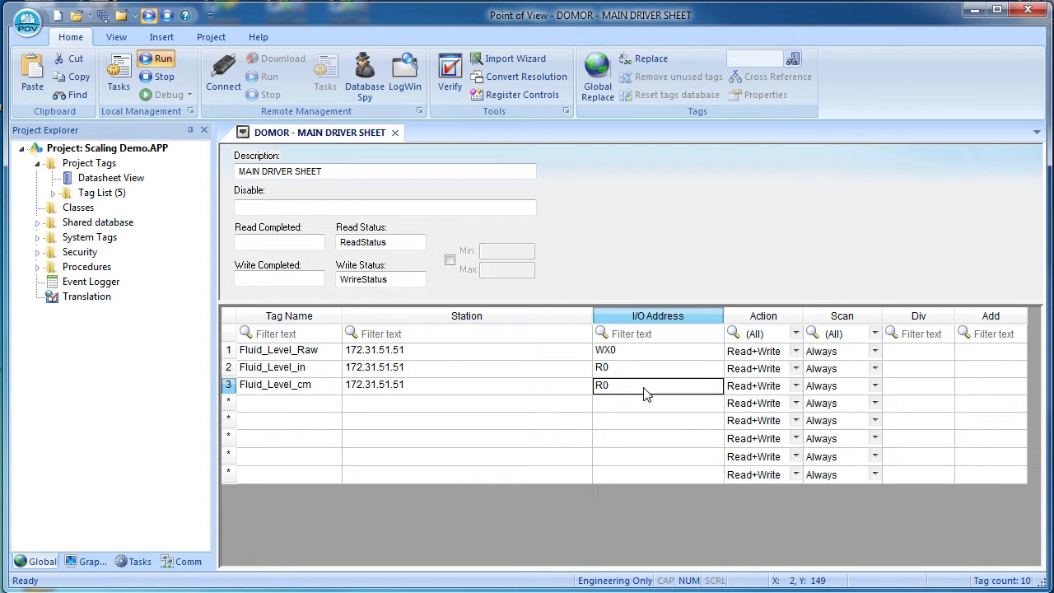
click(918, 386)
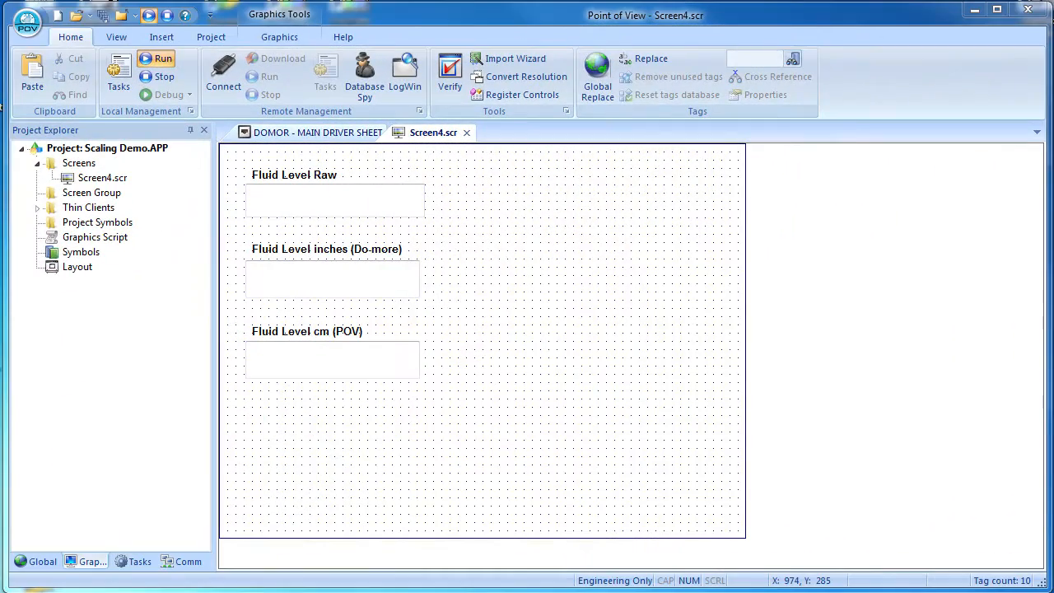
mouse_move(777, 359)
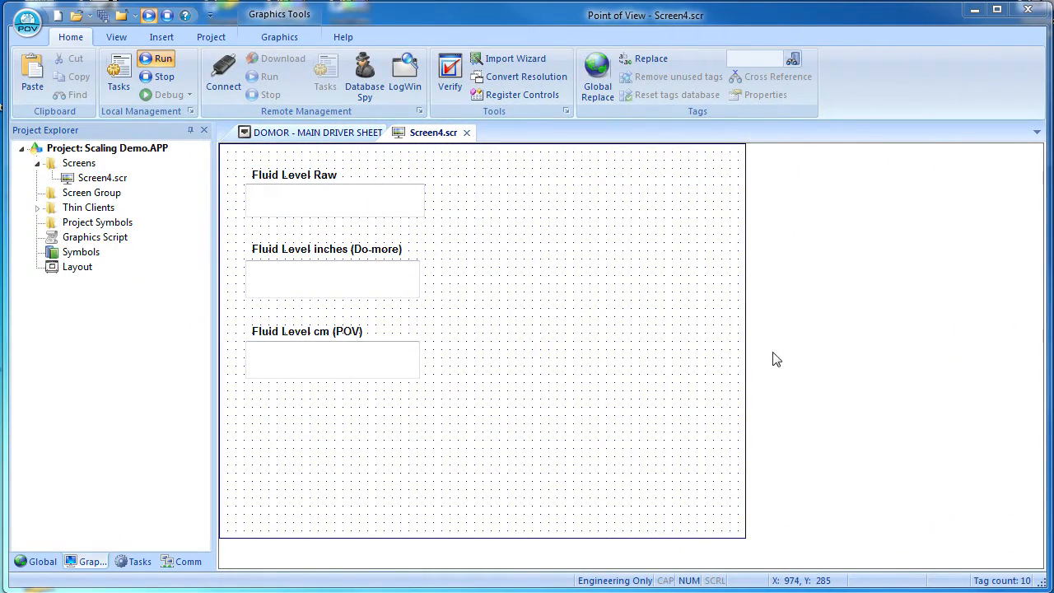
Bind the Fluid Level cm text box to Fluid_Level_cm with a ###.## mask.
double_click(332, 200)
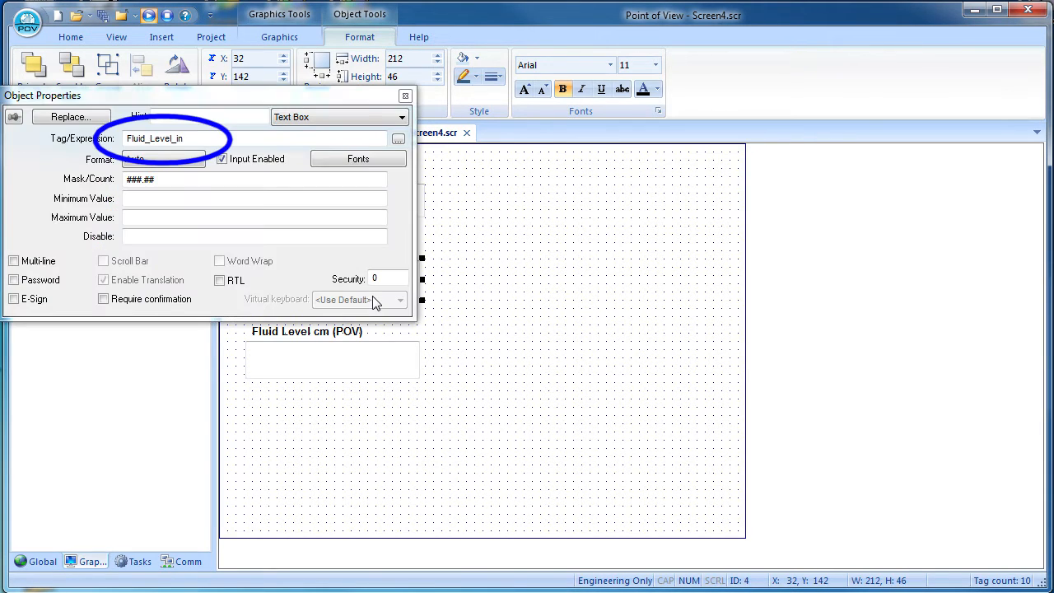
click(404, 95)
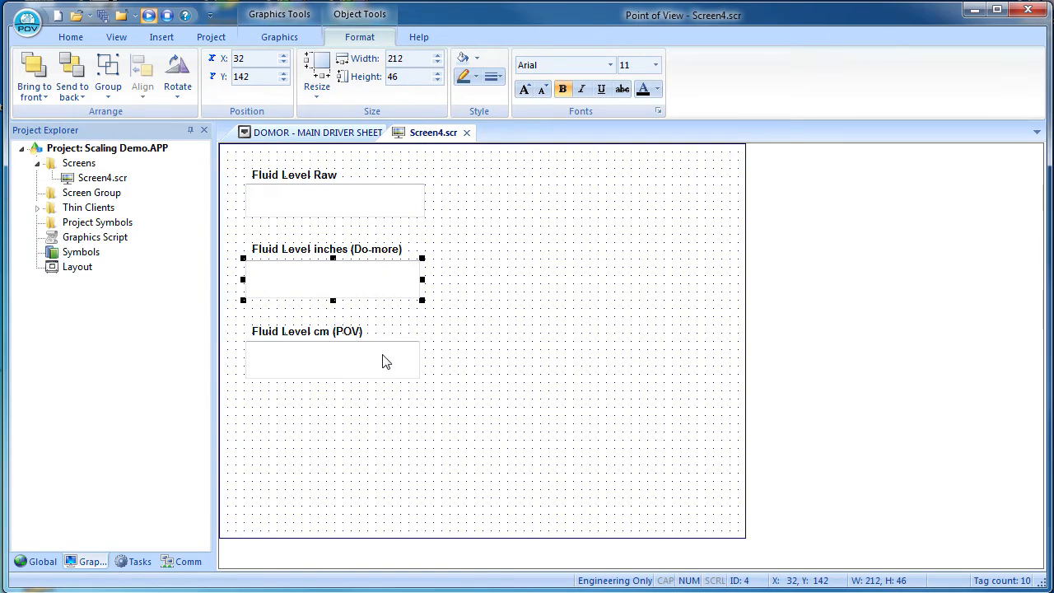
double_click(331, 360)
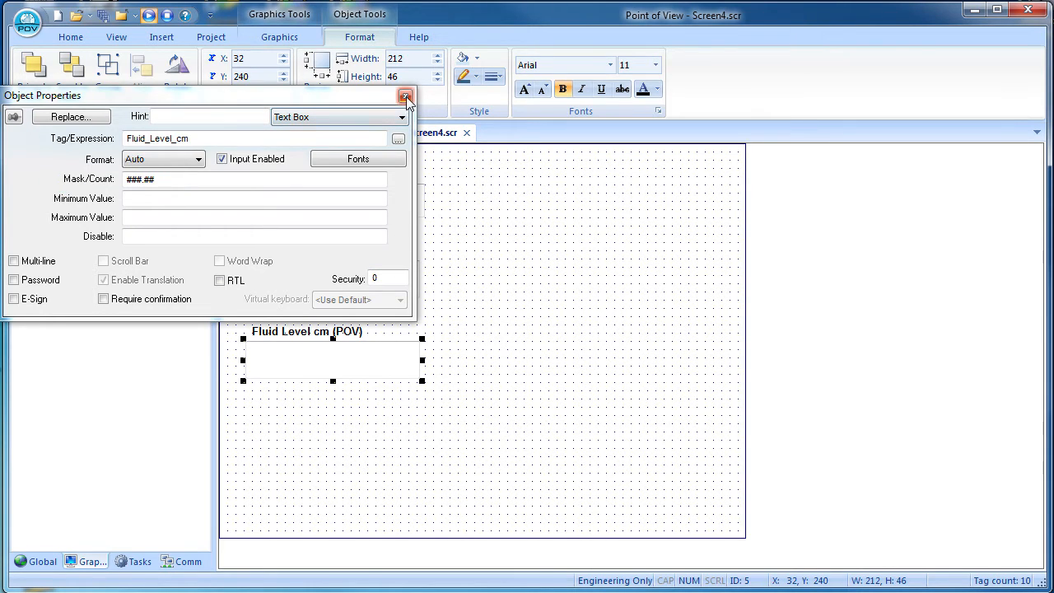
click(405, 96)
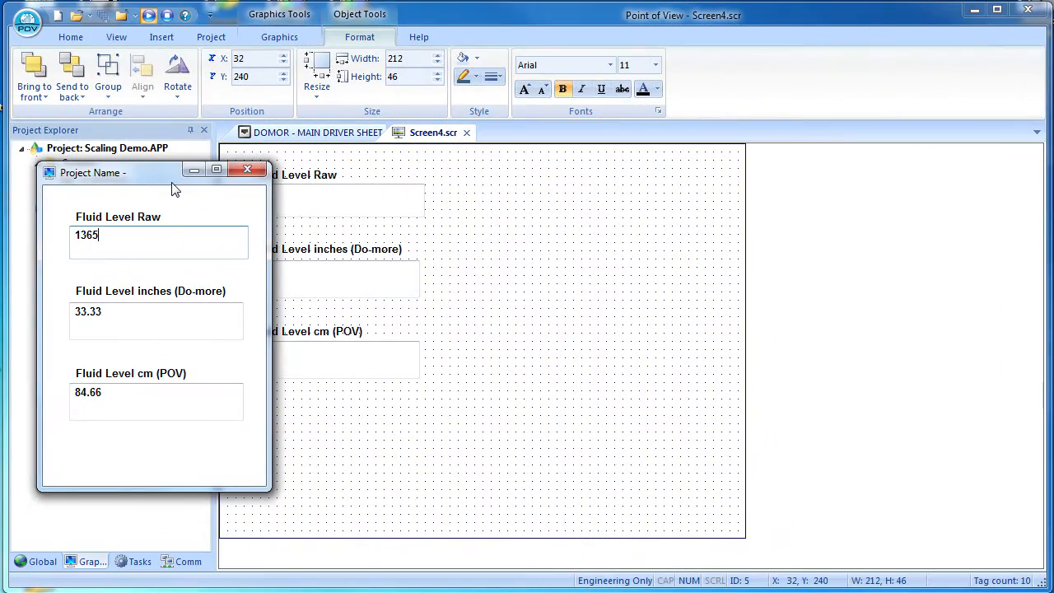
Enter 97 as the Fluid Level Raw value on the running screen.
text(97)
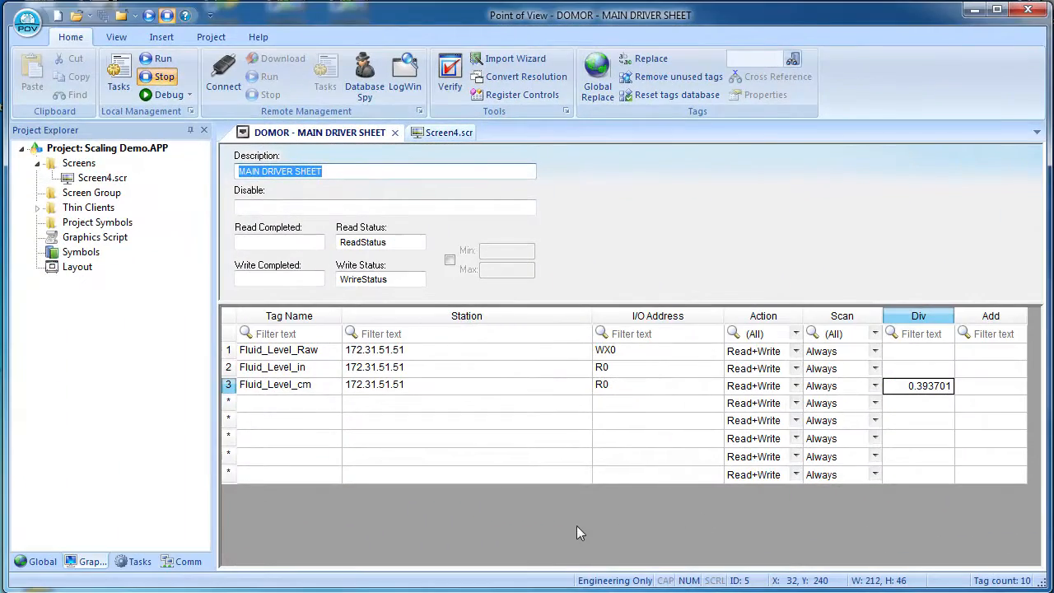
Enable Min/Max scaling on the DOMOR driver sheet.
click(449, 259)
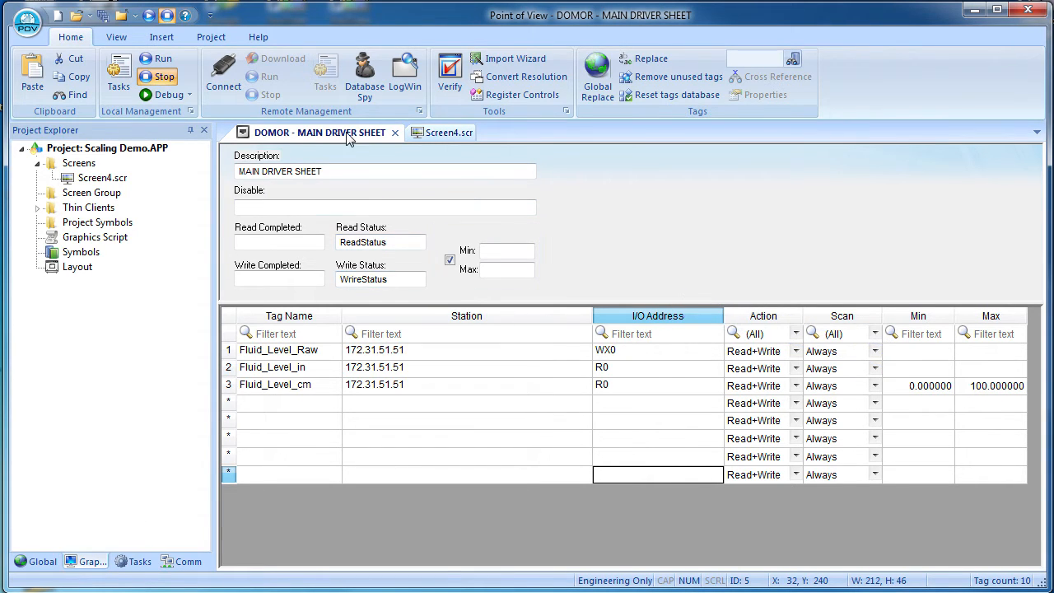
click(42, 560)
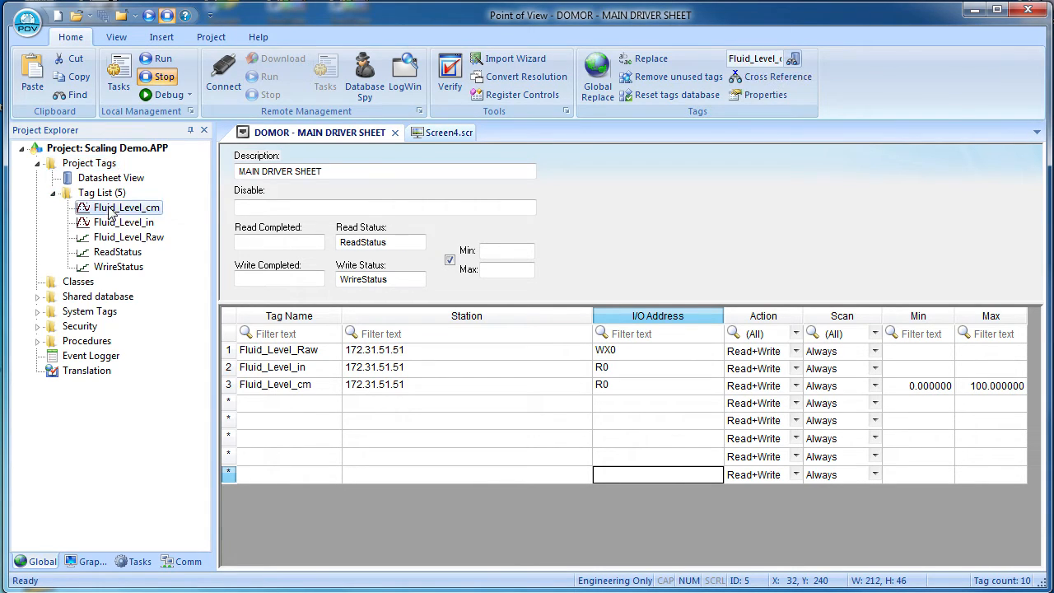
mouse_move(650, 59)
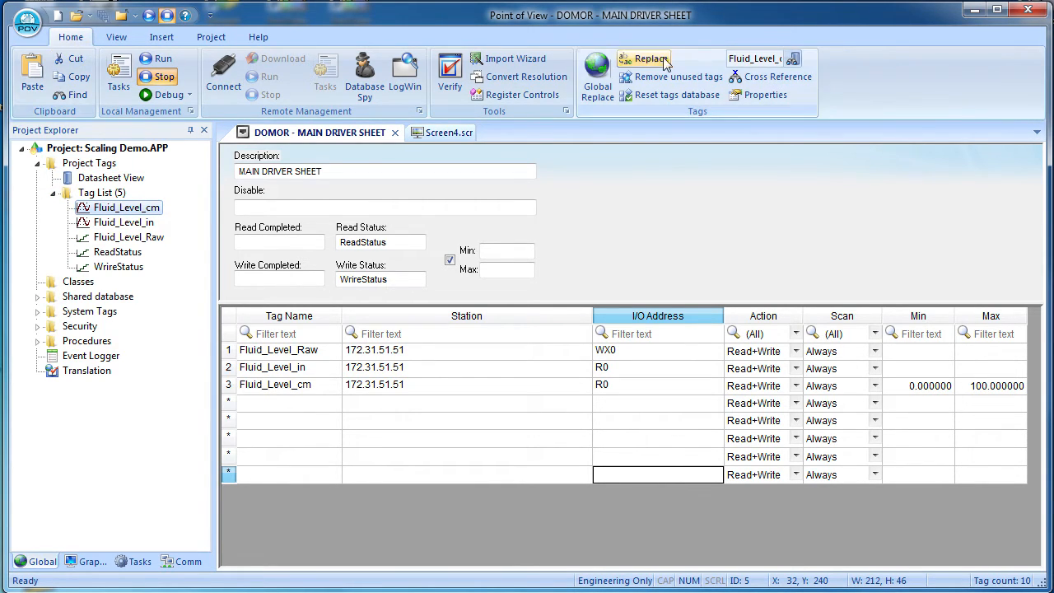
Give Fluid_Level_cm an engineering unit range of 57.4 to 475.
click(765, 94)
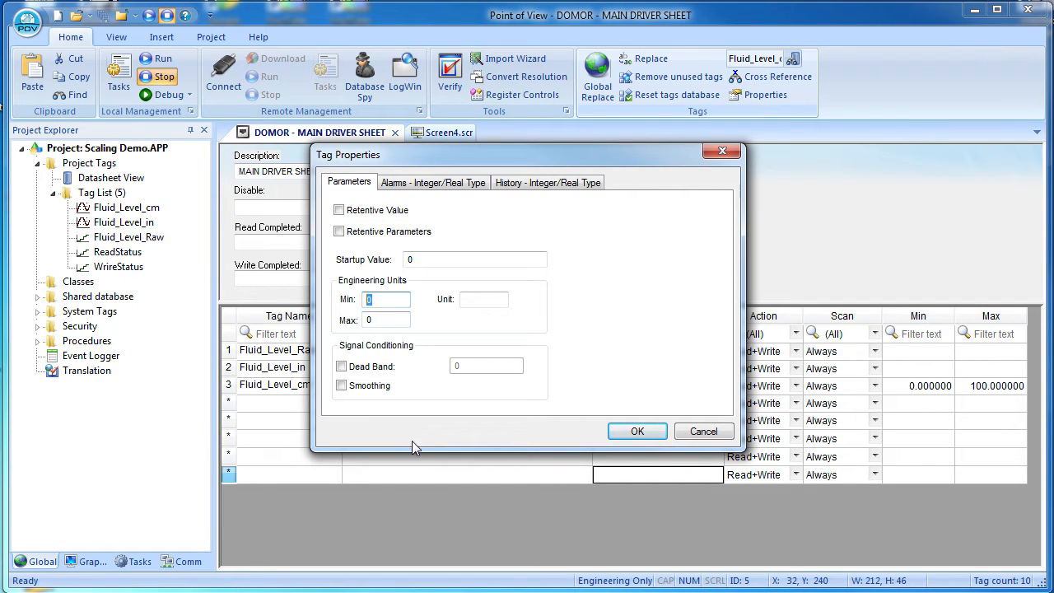
text(5)
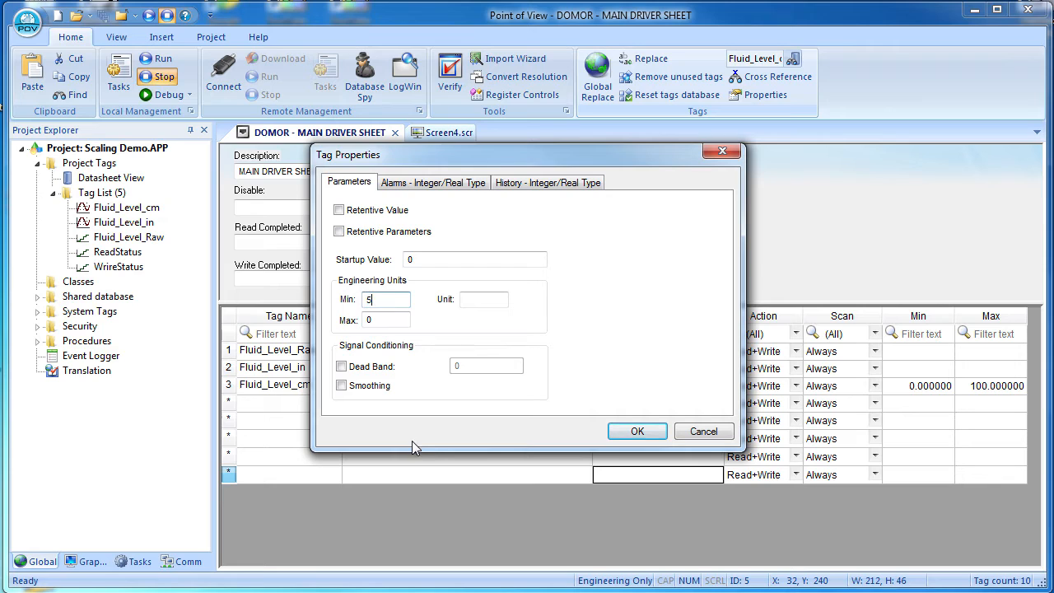
text(57.4)
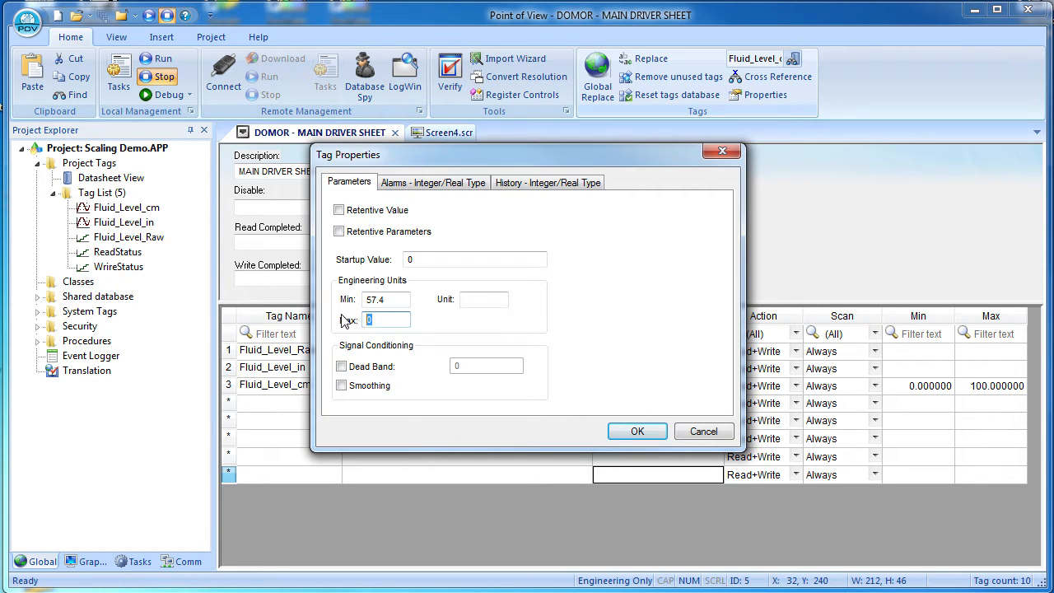
text(475)
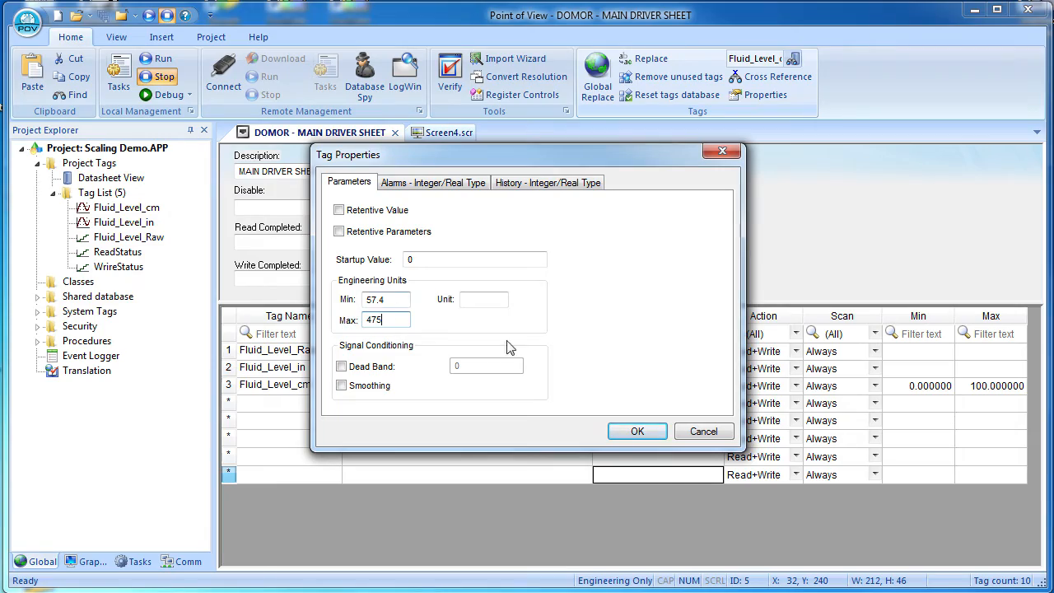
click(637, 431)
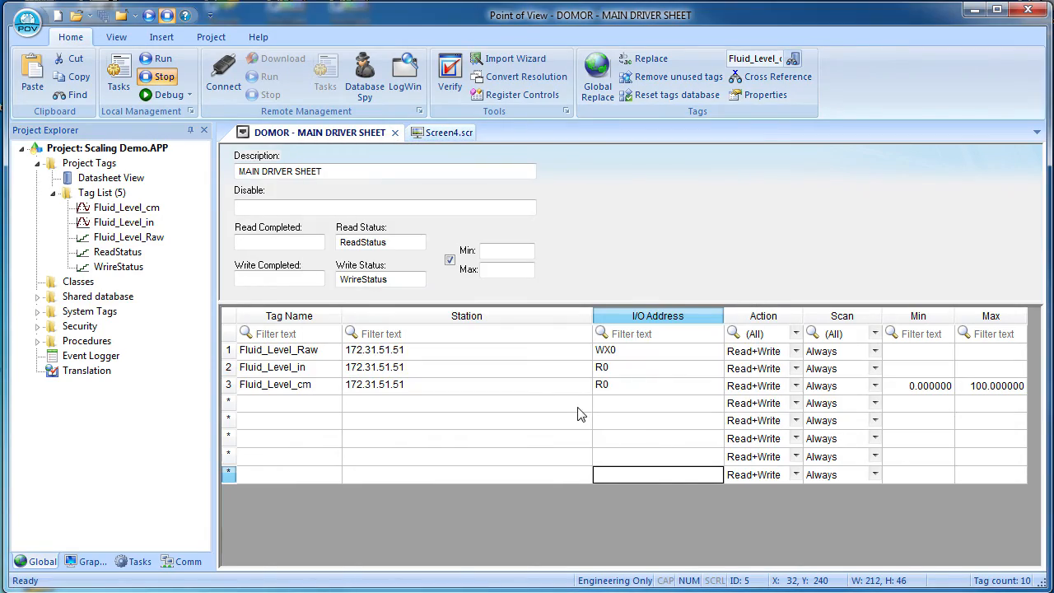
click(162, 58)
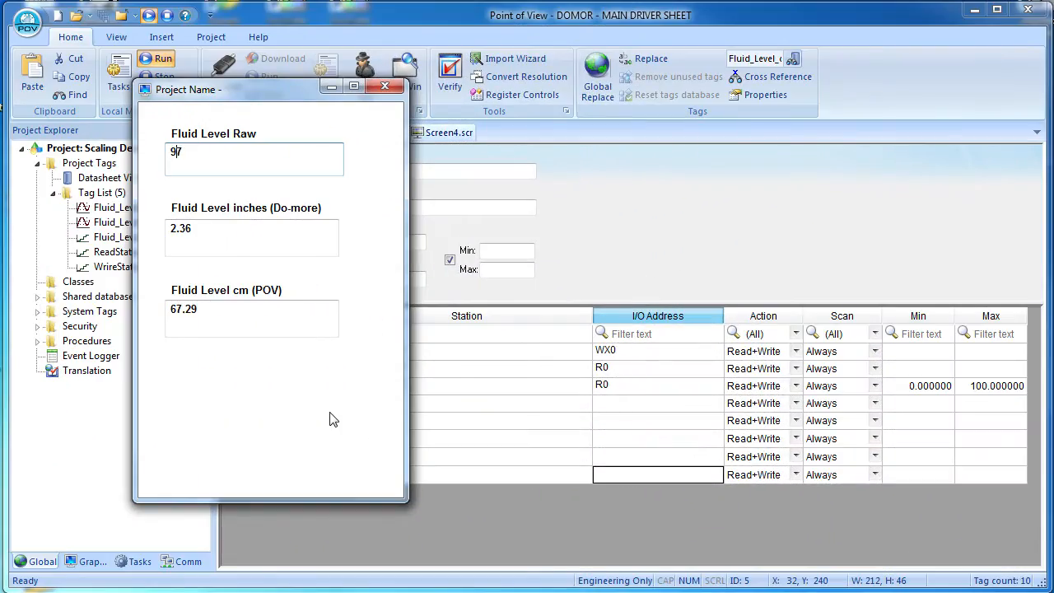
text(1847)
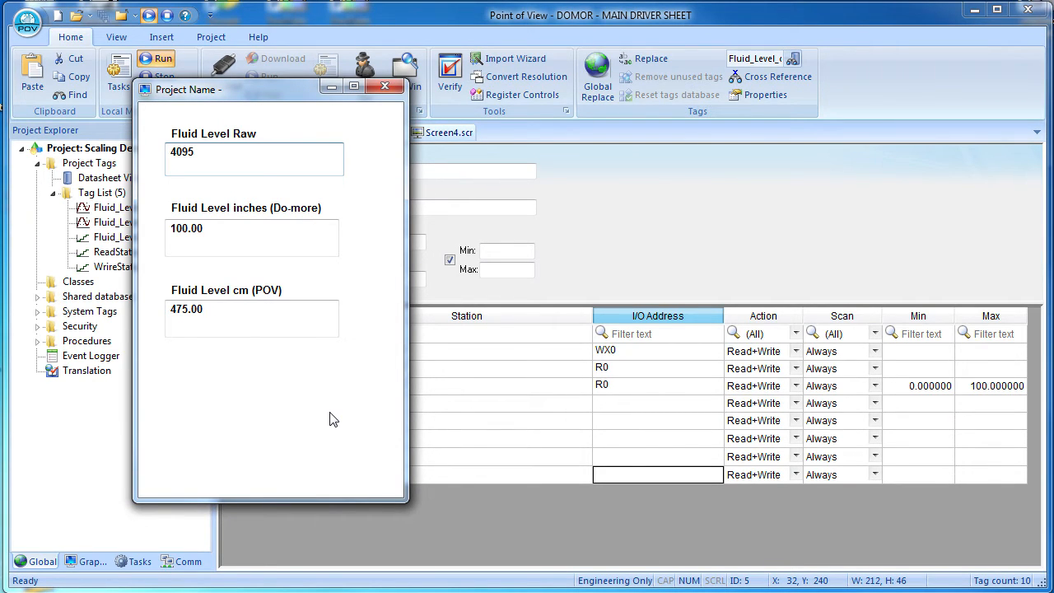
click(384, 87)
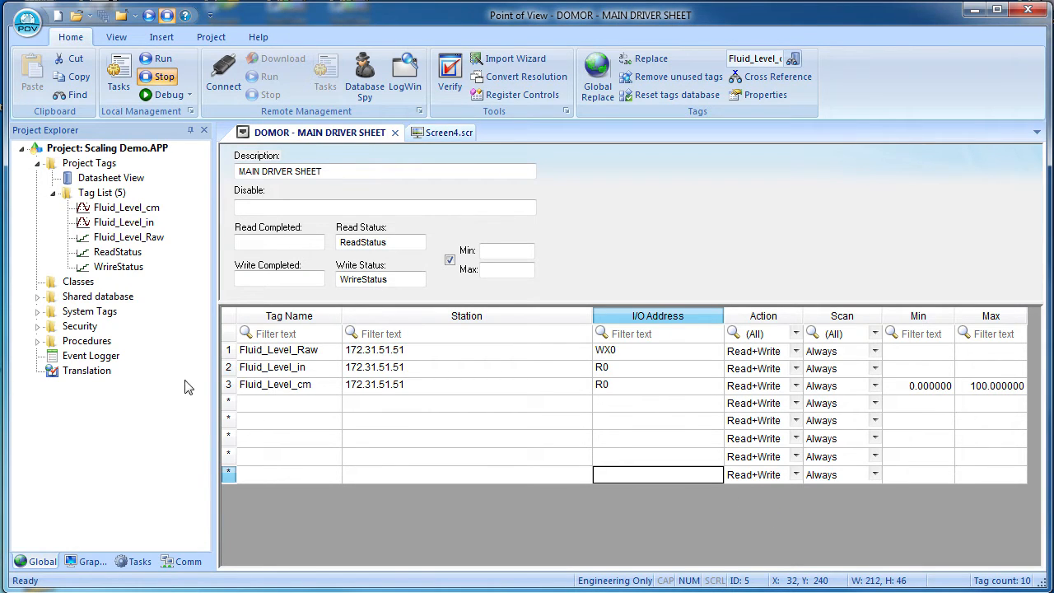
right_click(128, 206)
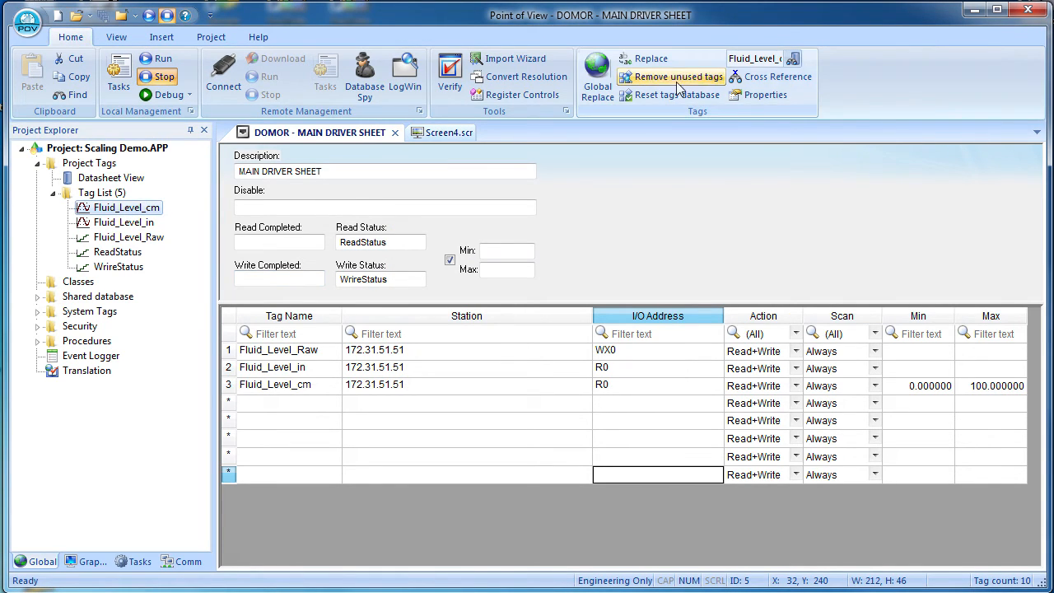
click(765, 95)
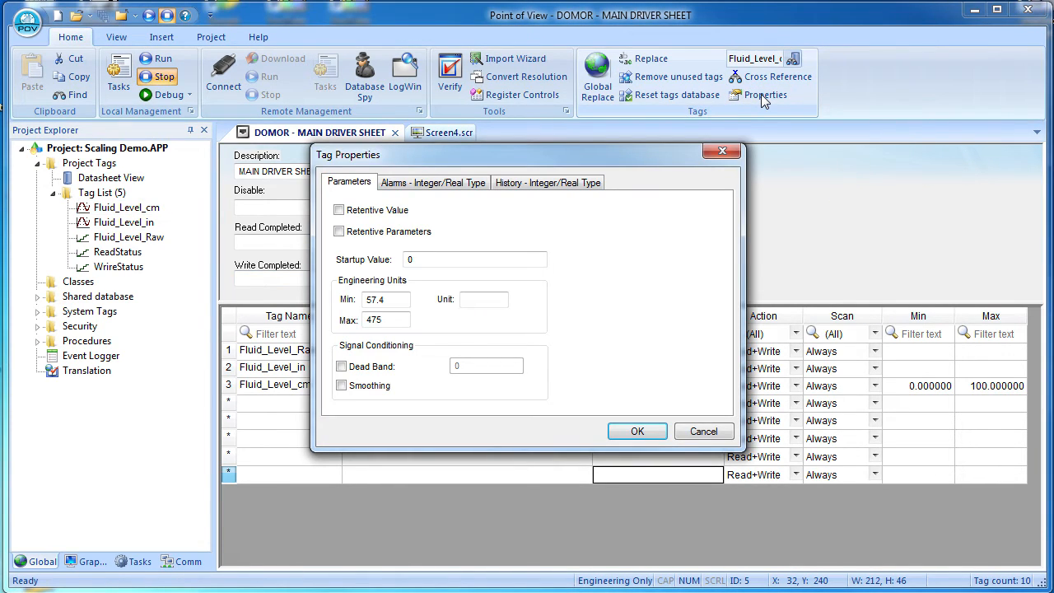
click(704, 430)
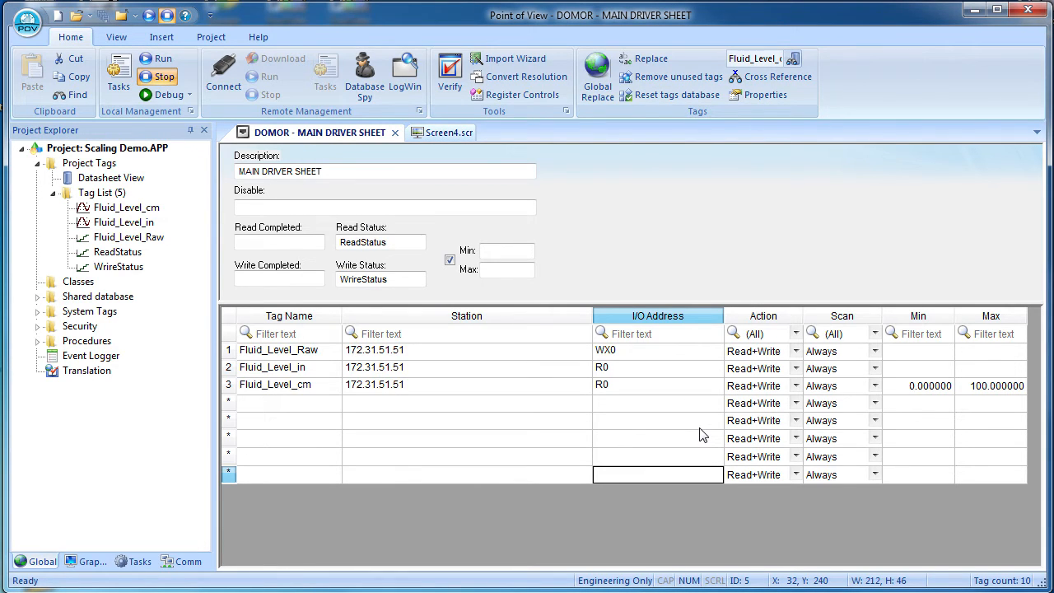
click(450, 260)
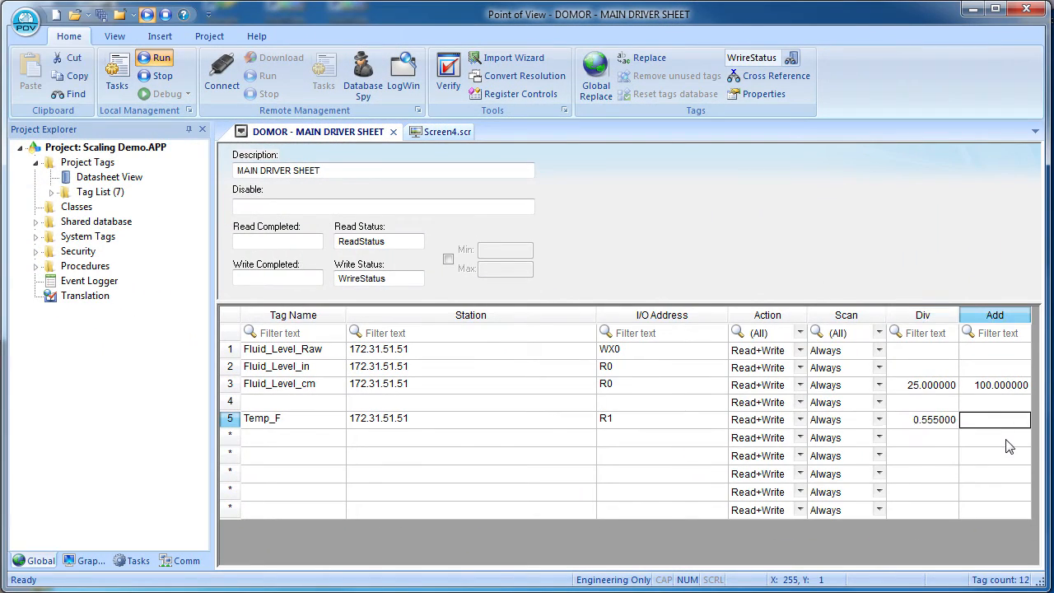
Set the Temp_F tag's Add offset to -32.
text(-32.000000)
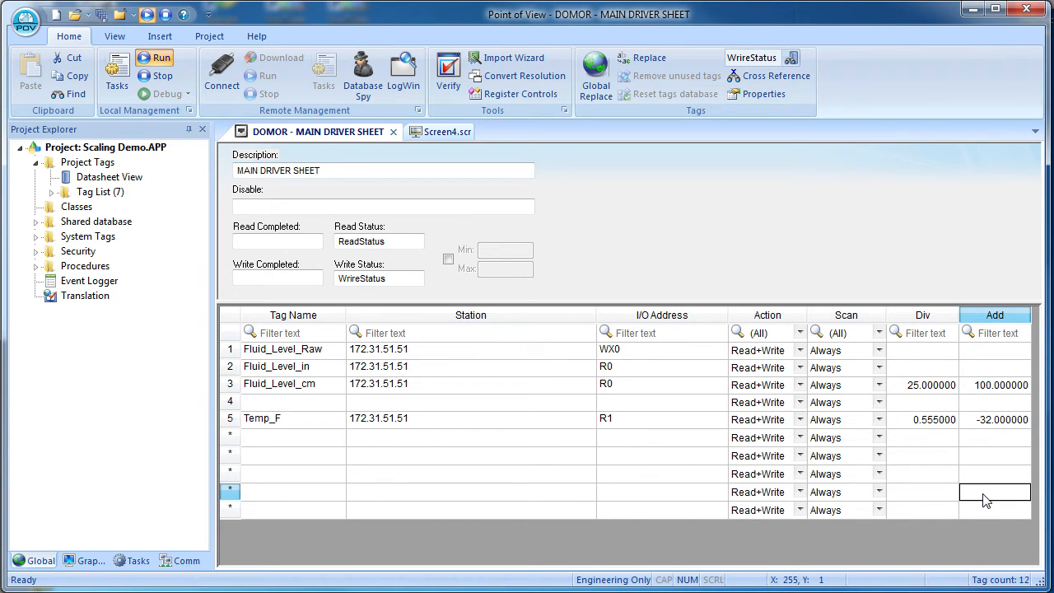
click(154, 57)
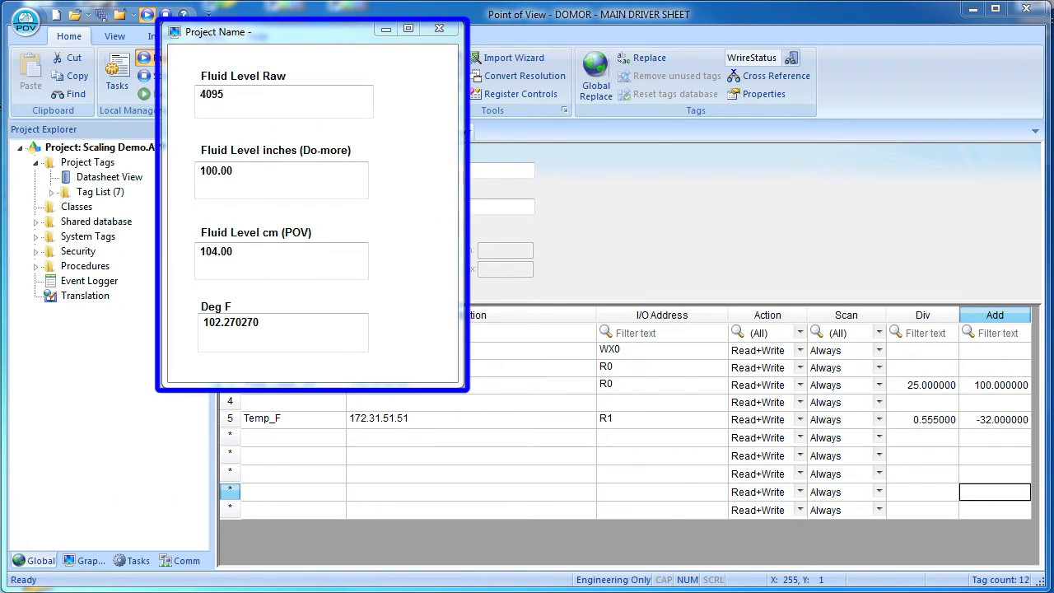